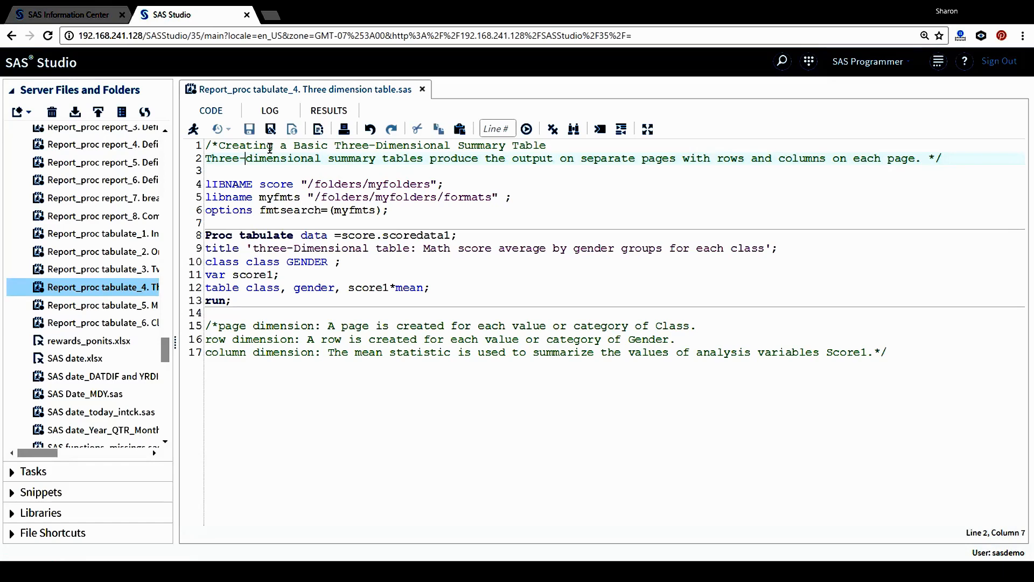
{"action": "mouse_move", "coordinate": [279, 168]}
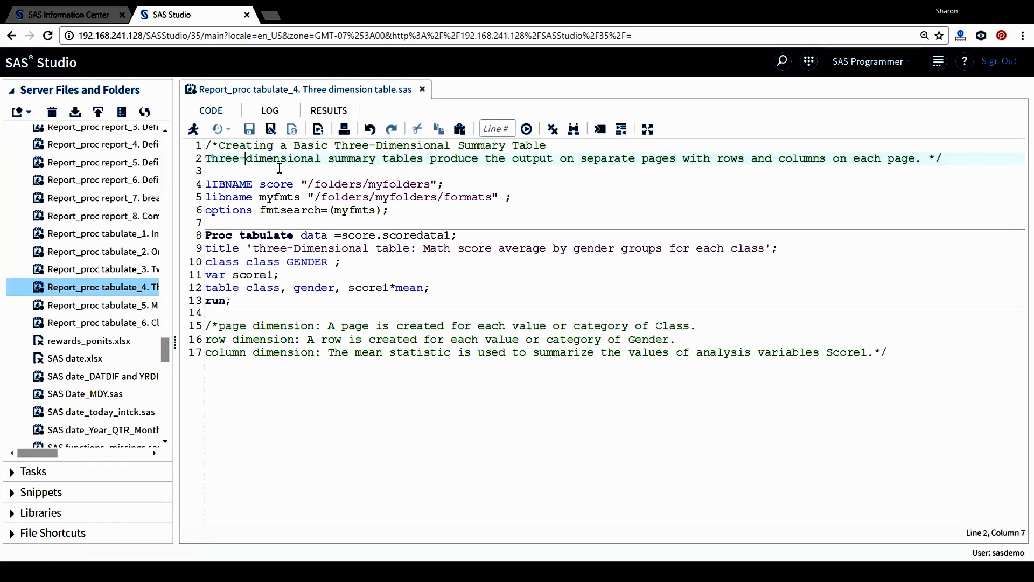
{"action": "mouse_move", "coordinate": [529, 154]}
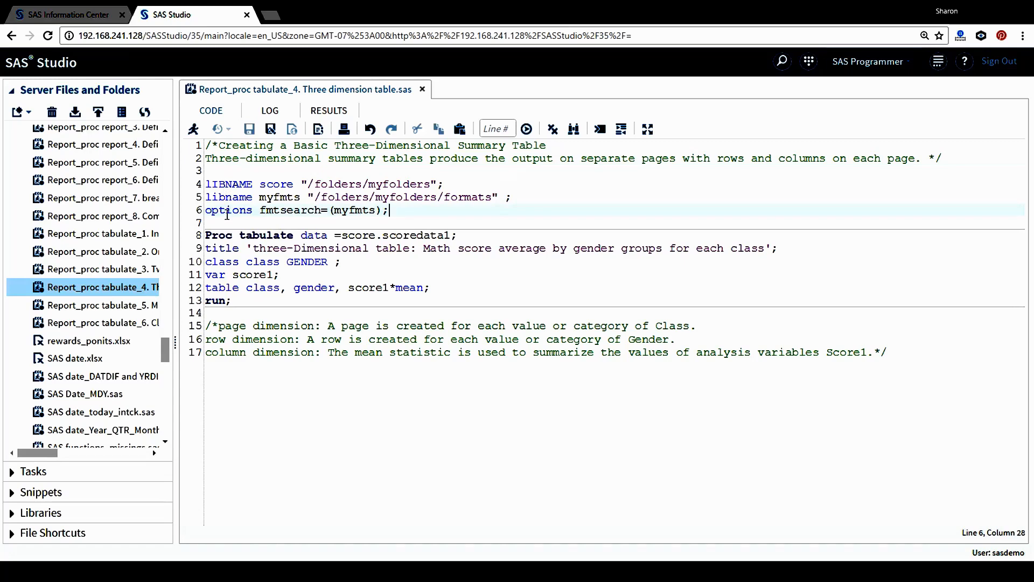
Step: Run the LIBNAME and options statements alone, assigning SCORE and MYFMTS, and confirm in the log
{"action": "left_click", "coordinate": [277, 184]}
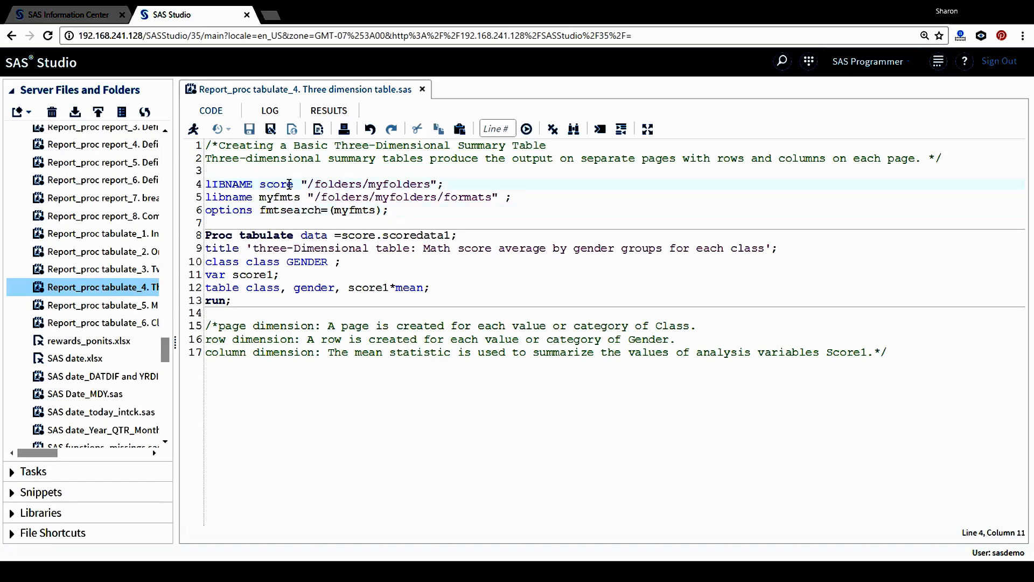
{"action": "left_click_drag", "start_coordinate": [205, 185], "coordinate": [388, 210]}
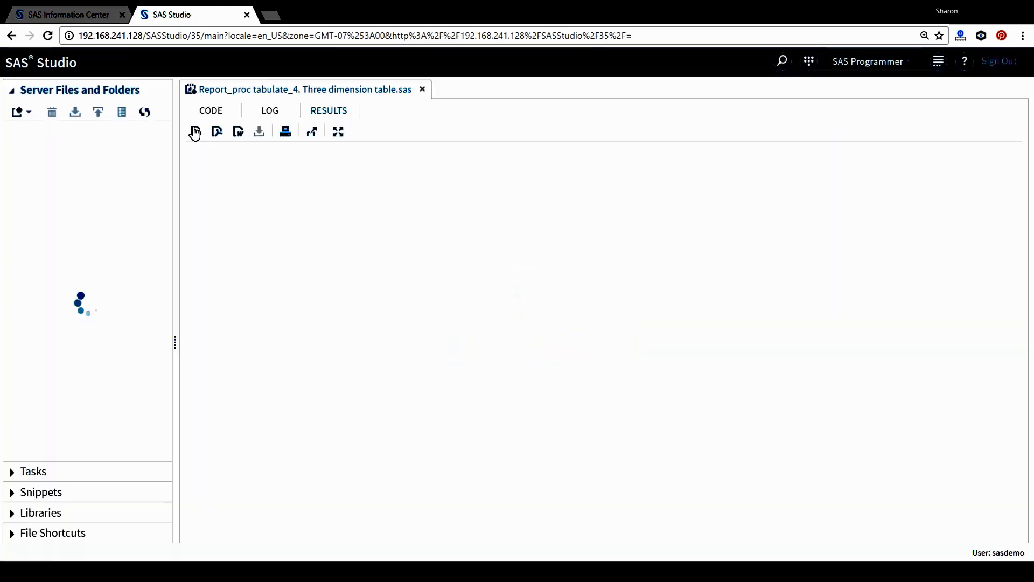
{"action": "left_click", "coordinate": [269, 110]}
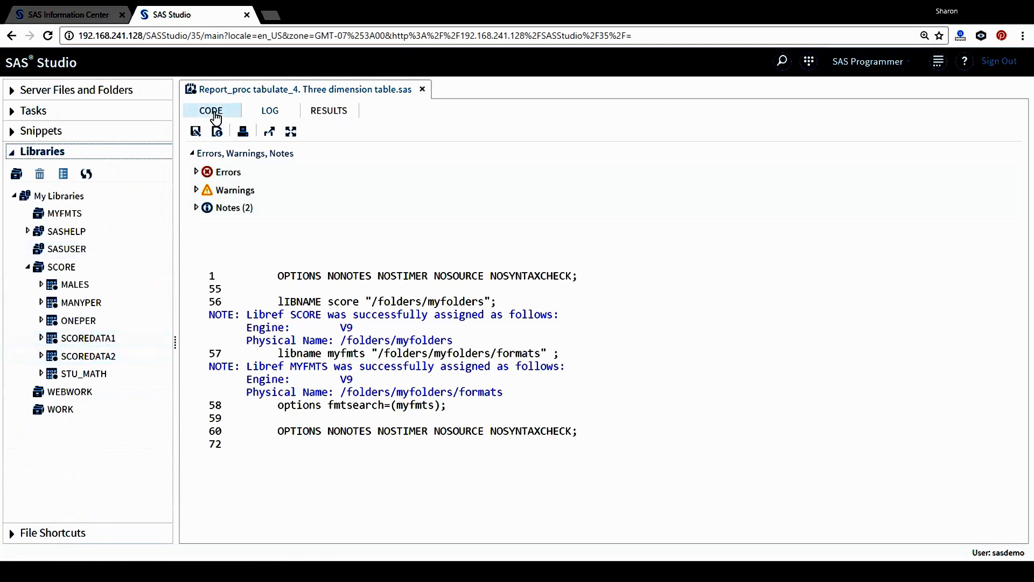
{"action": "left_click", "coordinate": [211, 110]}
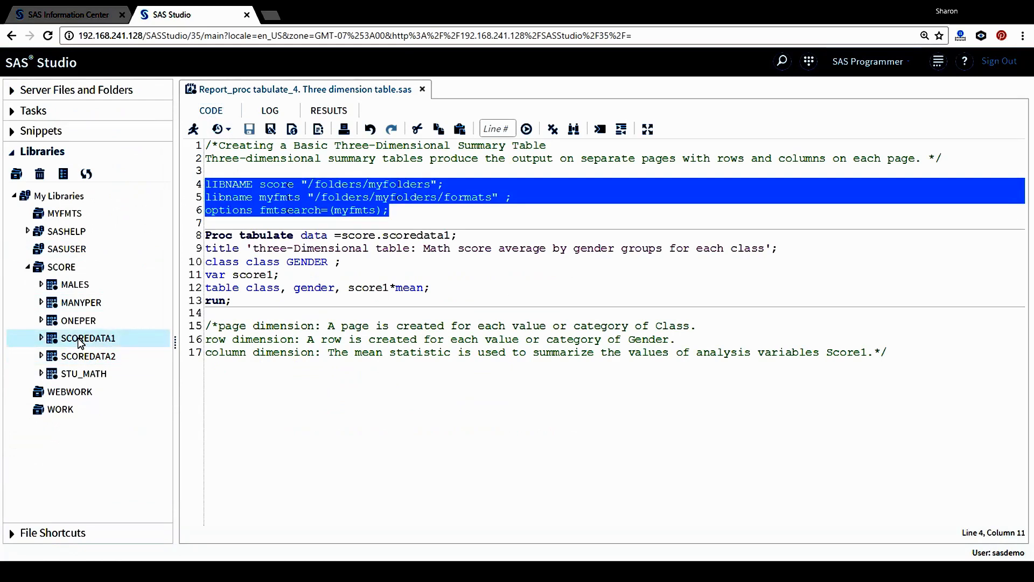
Step: View SCORE.SCOREDATA1 and check the class, gender (Male/Female format) and score1 column properties
{"action": "double_click", "coordinate": [88, 338]}
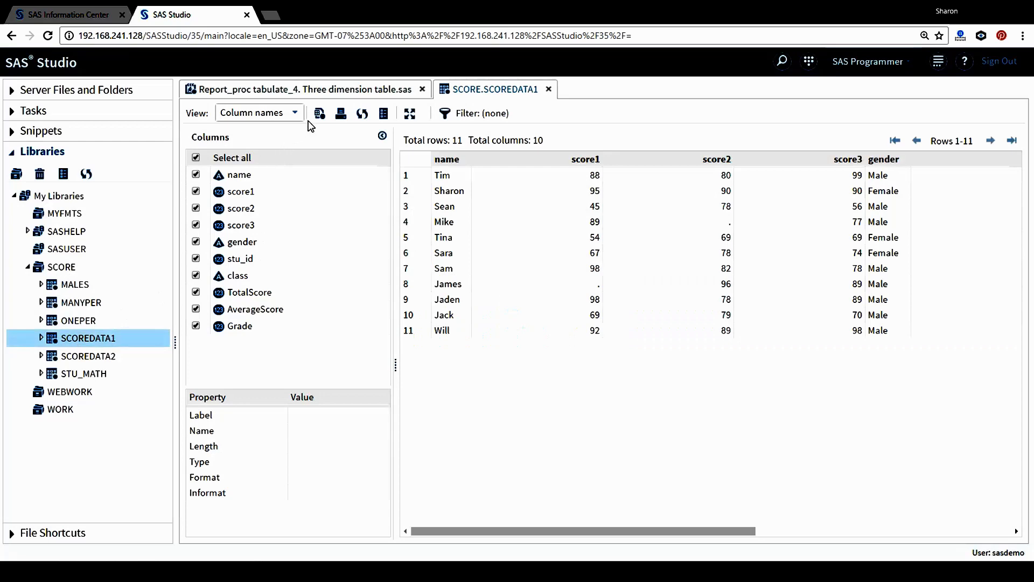
{"action": "mouse_move", "coordinate": [257, 283]}
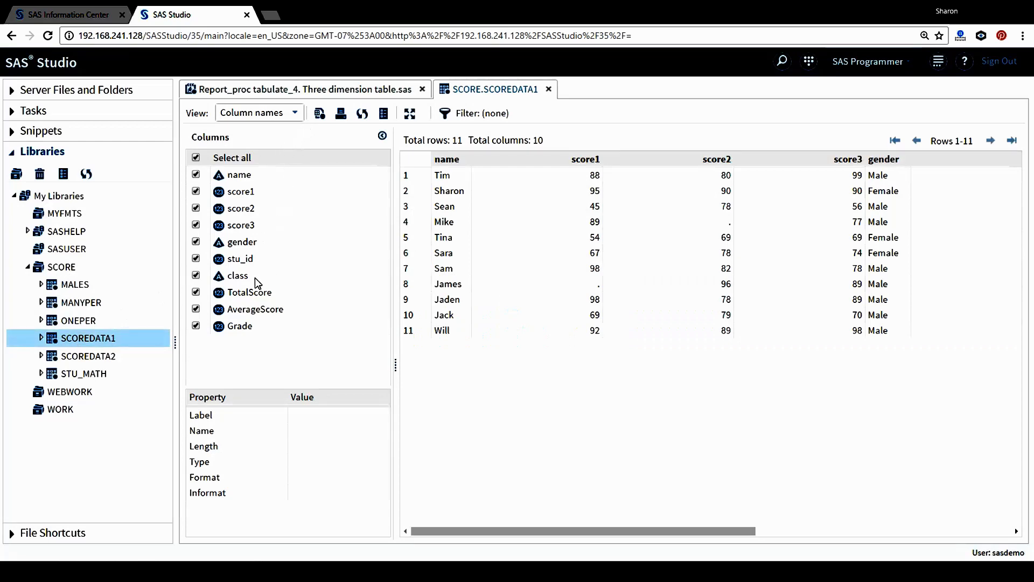
{"action": "left_click", "coordinate": [239, 275]}
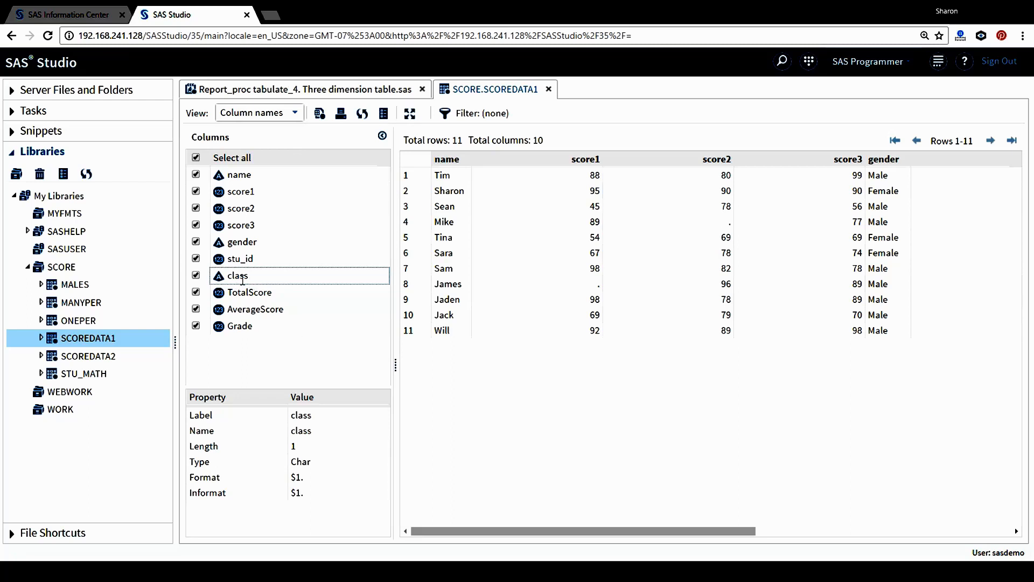
{"action": "scroll", "scroll_direction": "right", "scroll_amount": 3}
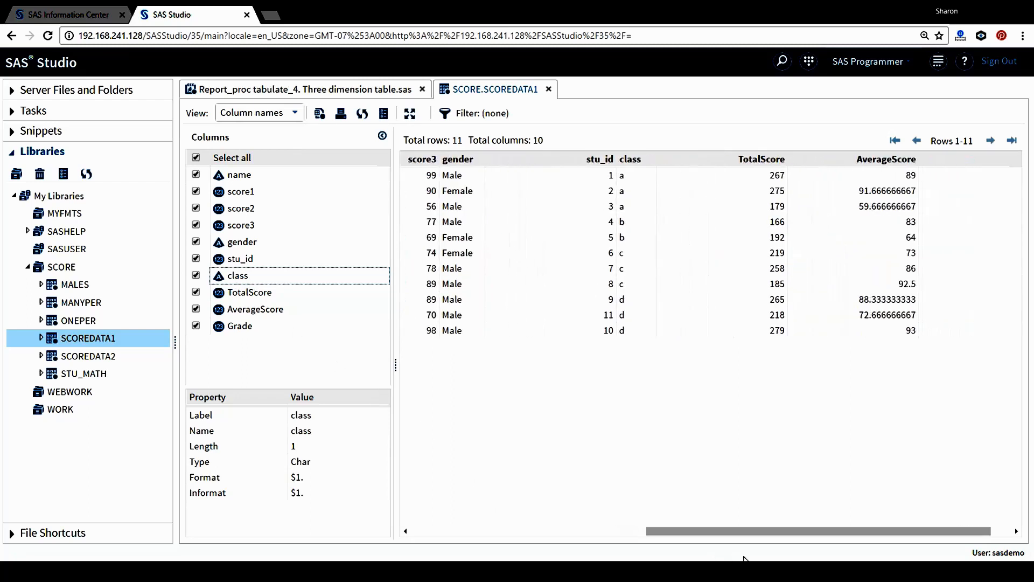
{"action": "mouse_move", "coordinate": [635, 184]}
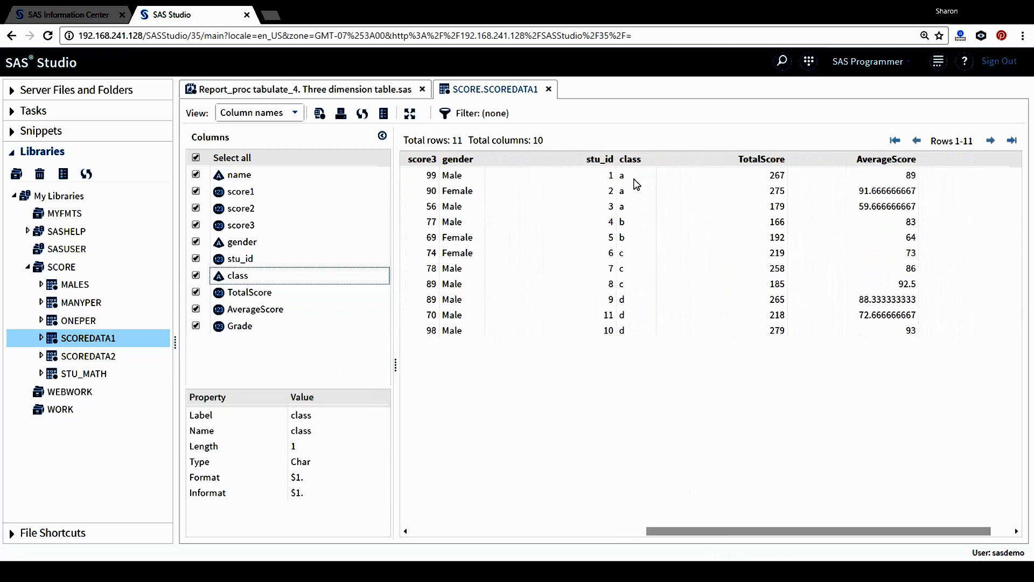
{"action": "mouse_move", "coordinate": [626, 326]}
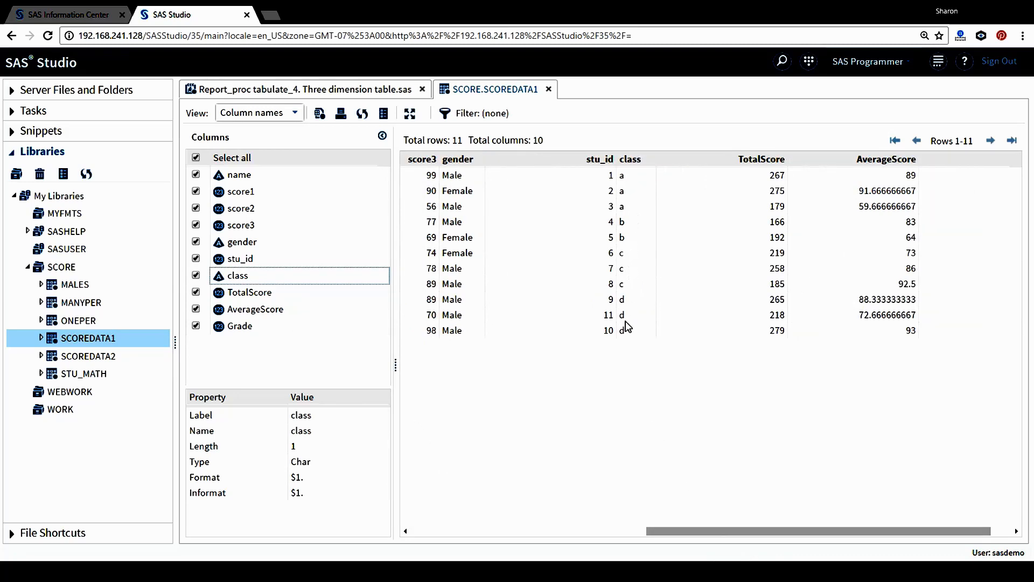
{"action": "mouse_move", "coordinate": [254, 287]}
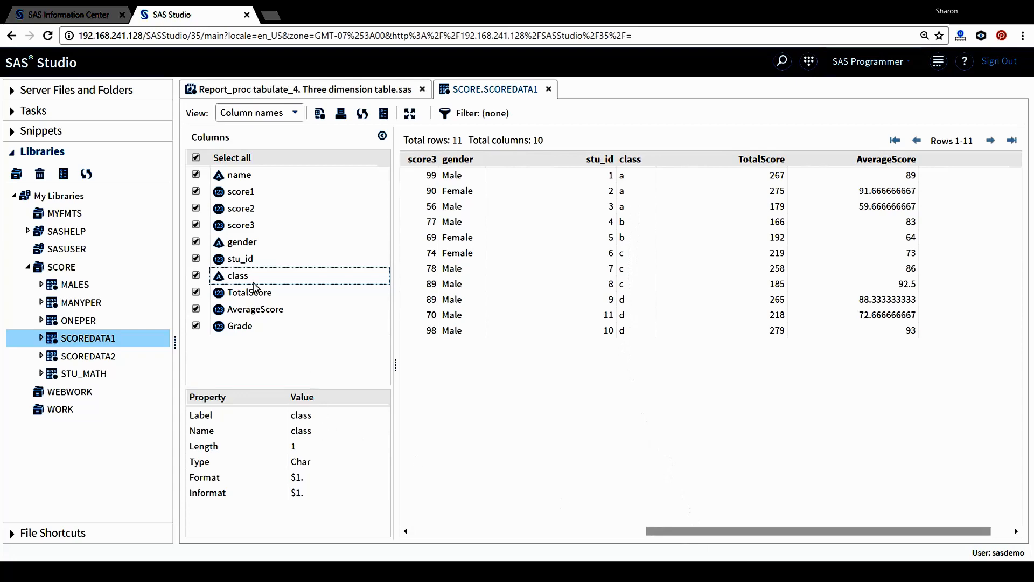
{"action": "left_click", "coordinate": [243, 241]}
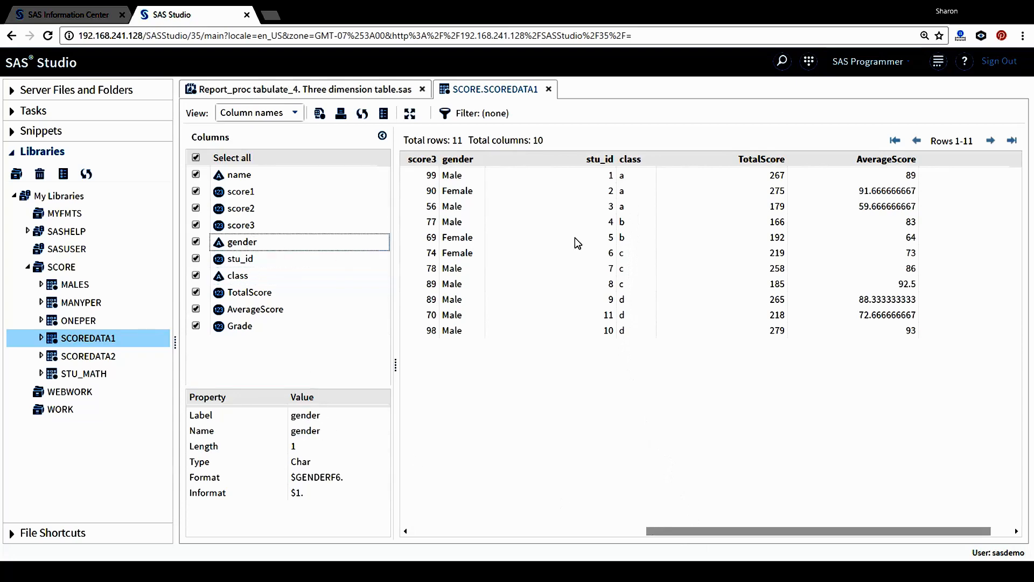
{"action": "mouse_move", "coordinate": [459, 165]}
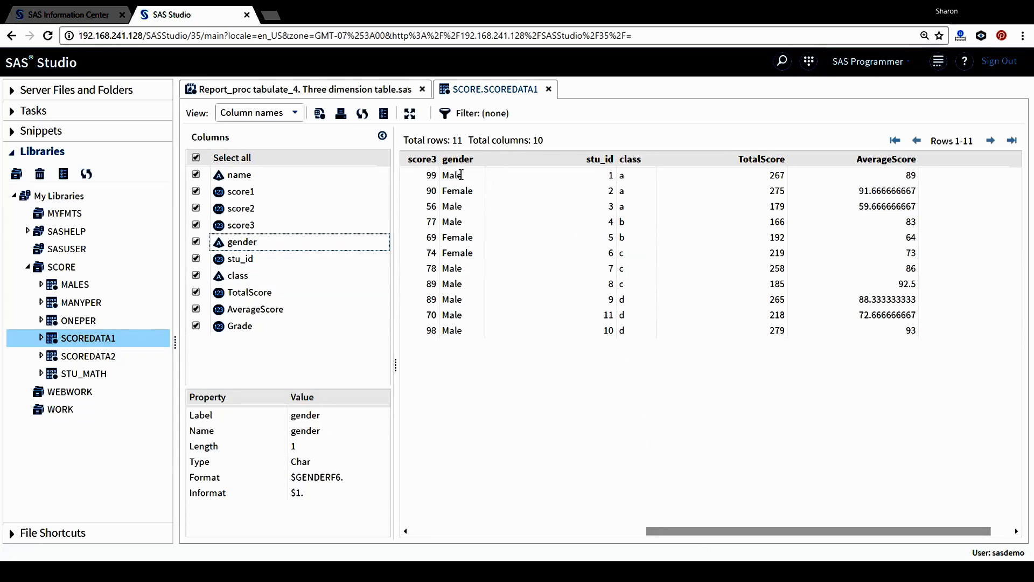
{"action": "mouse_move", "coordinate": [460, 194]}
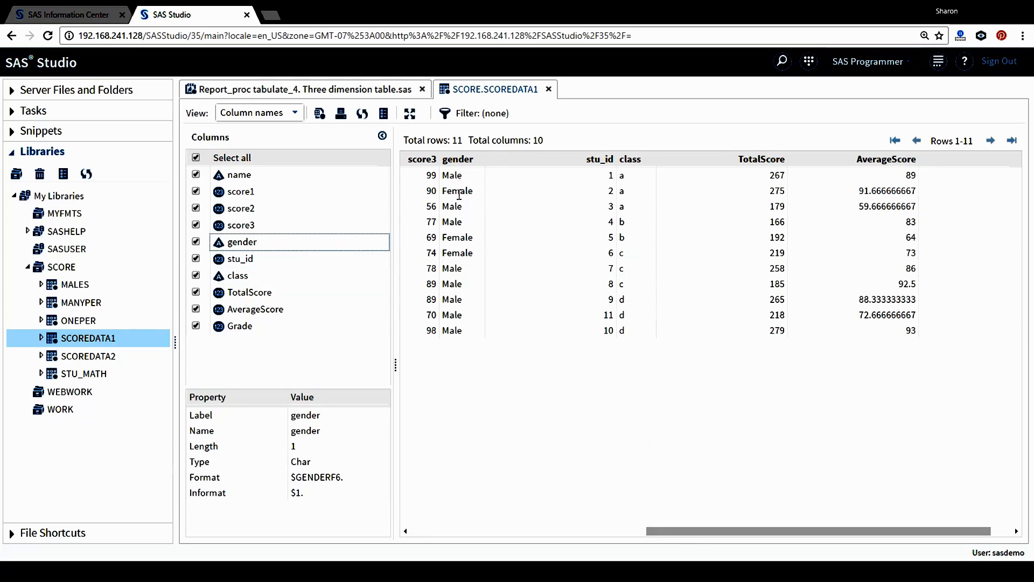
{"action": "left_click", "coordinate": [241, 192]}
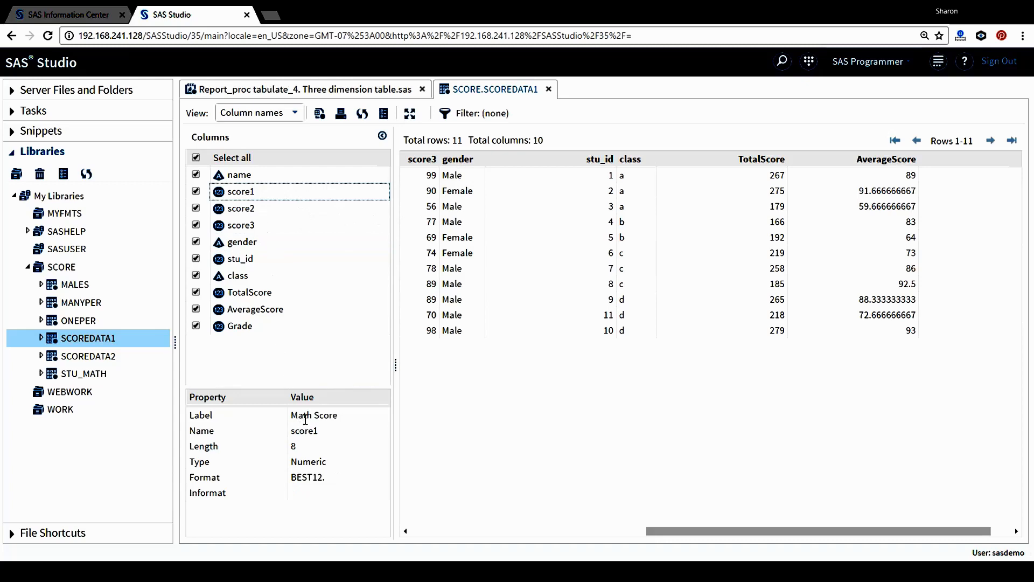
{"action": "mouse_move", "coordinate": [747, 526]}
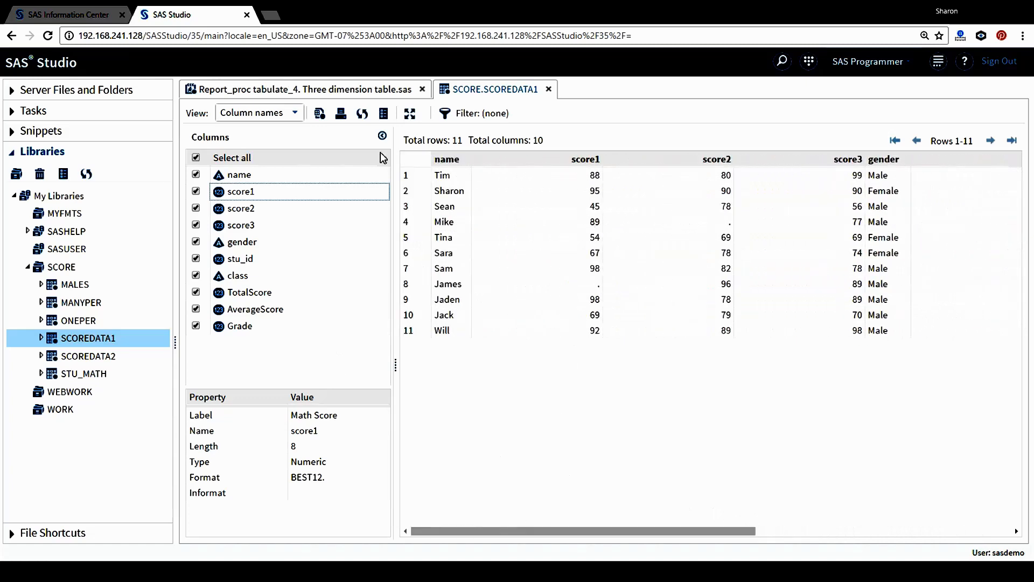
{"action": "left_click", "coordinate": [300, 89]}
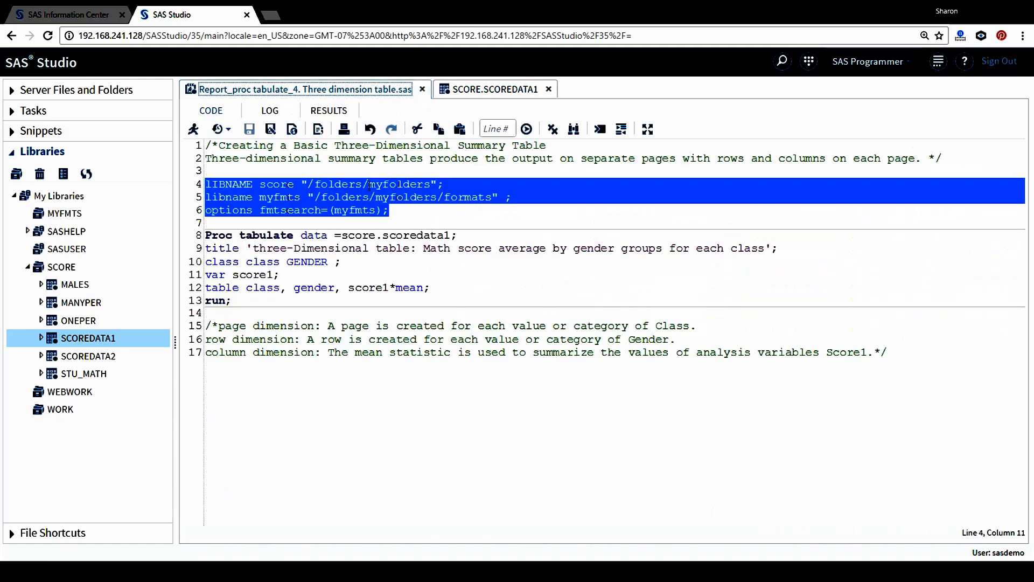
{"action": "left_click", "coordinate": [282, 262]}
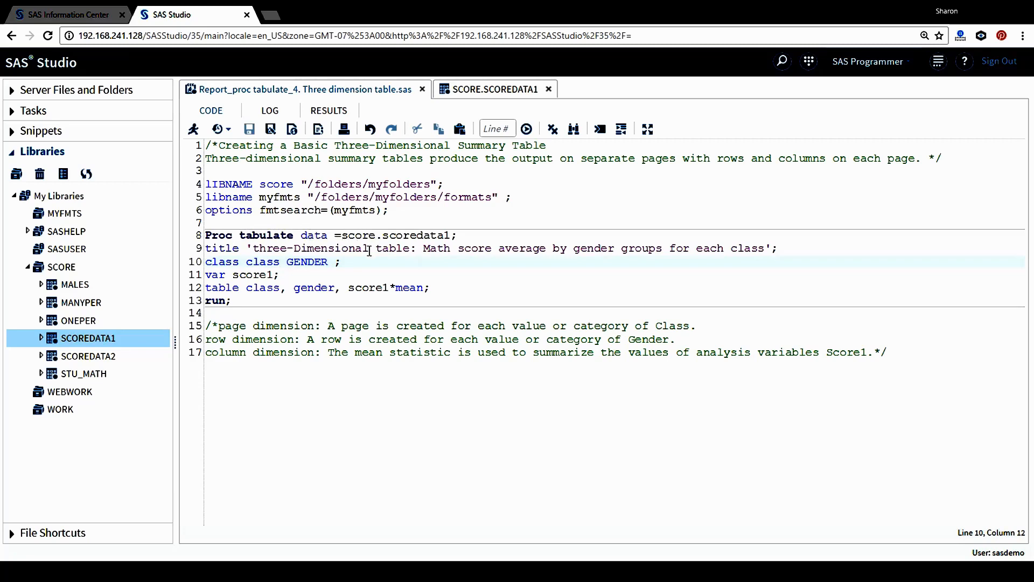
{"action": "left_click", "coordinate": [323, 247]}
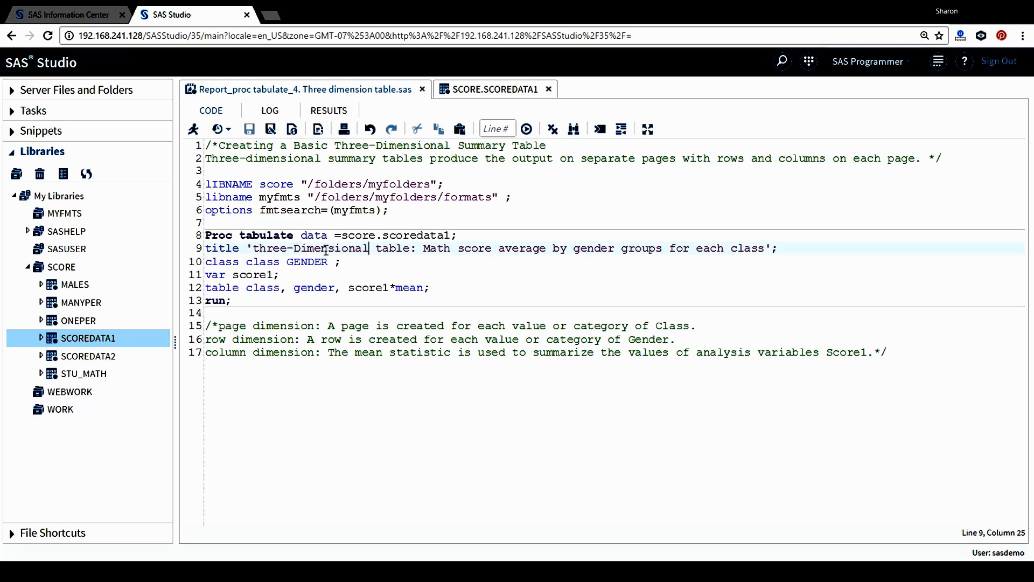
{"action": "mouse_move", "coordinate": [400, 249]}
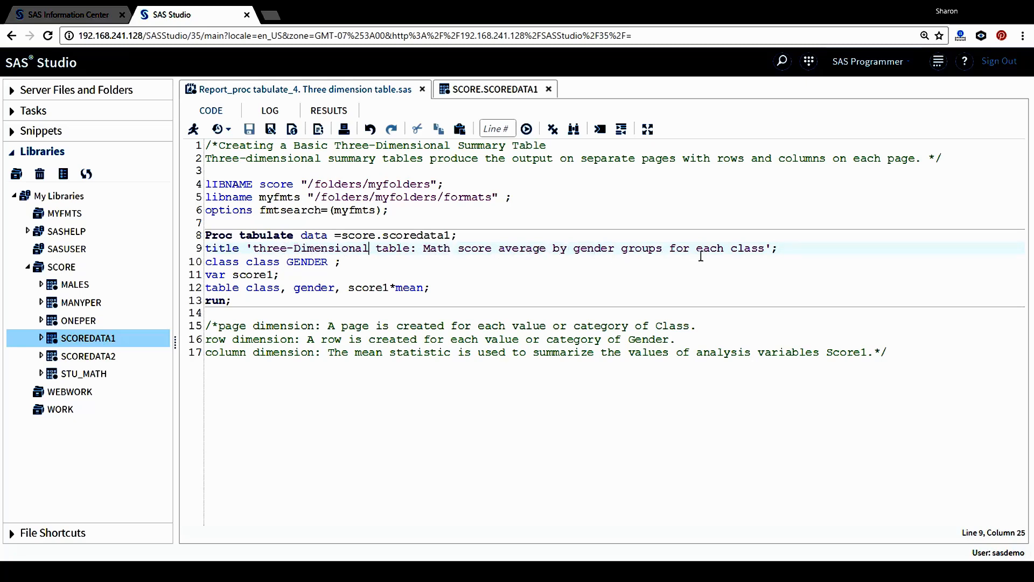
{"action": "mouse_move", "coordinate": [632, 256]}
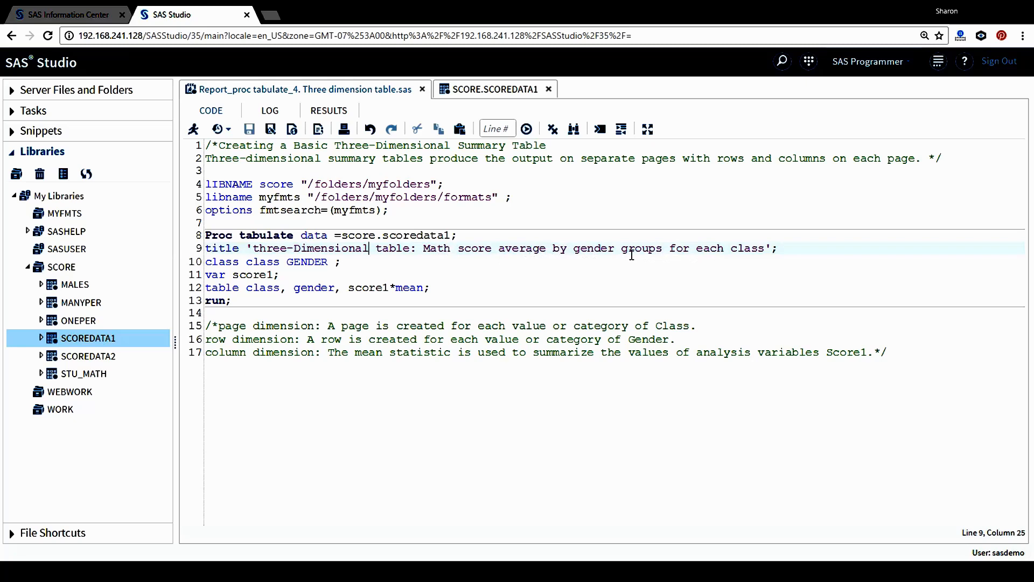
{"action": "left_click", "coordinate": [213, 262]}
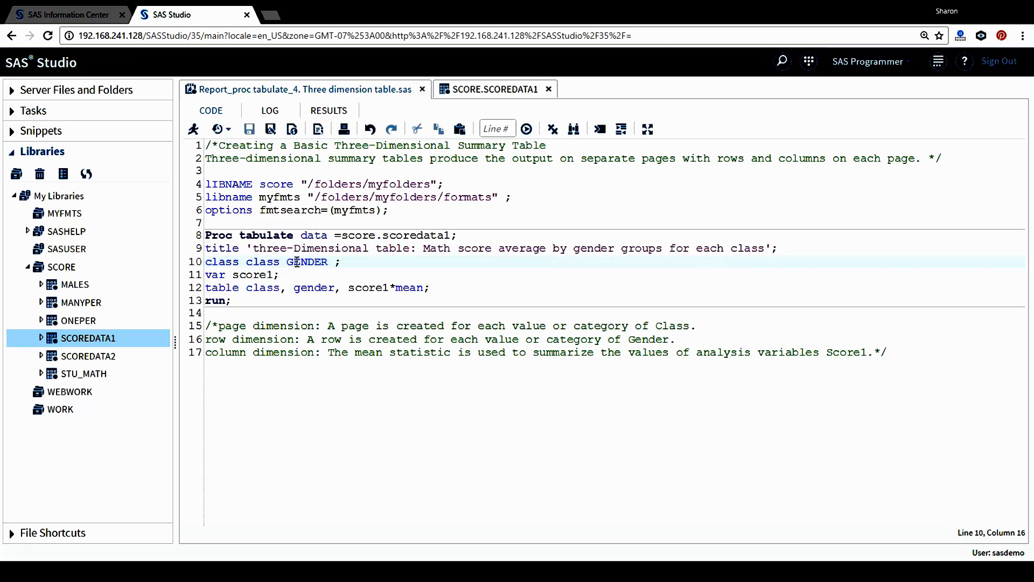
{"action": "left_click", "coordinate": [261, 262]}
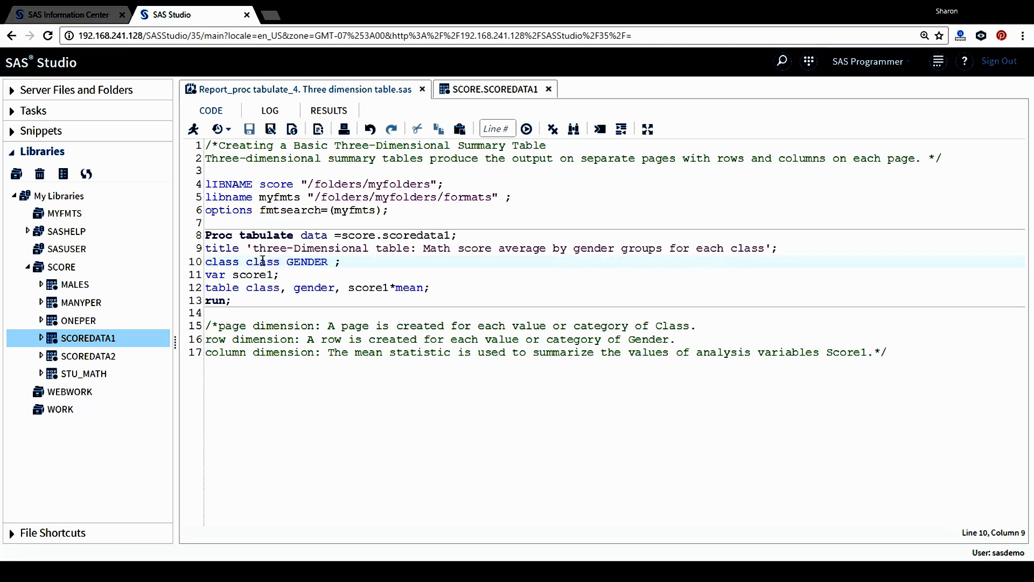
{"action": "left_click", "coordinate": [296, 262]}
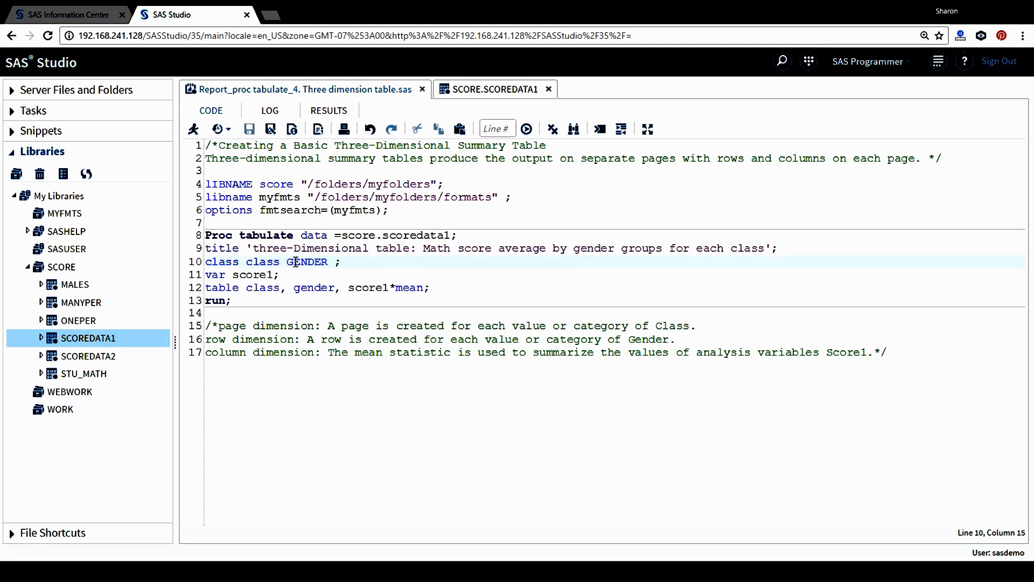
{"action": "left_click", "coordinate": [217, 274]}
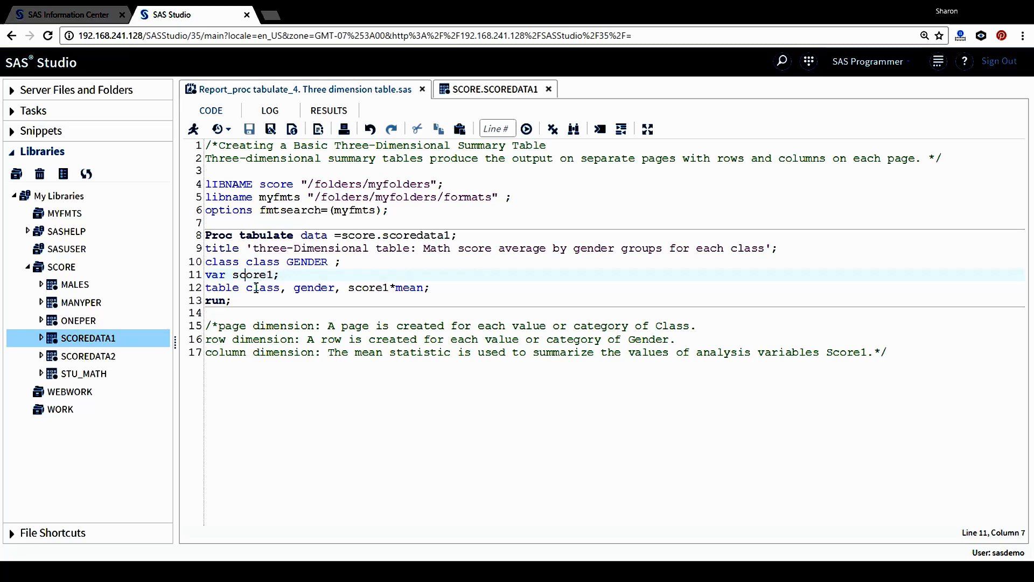
{"action": "left_click", "coordinate": [218, 288]}
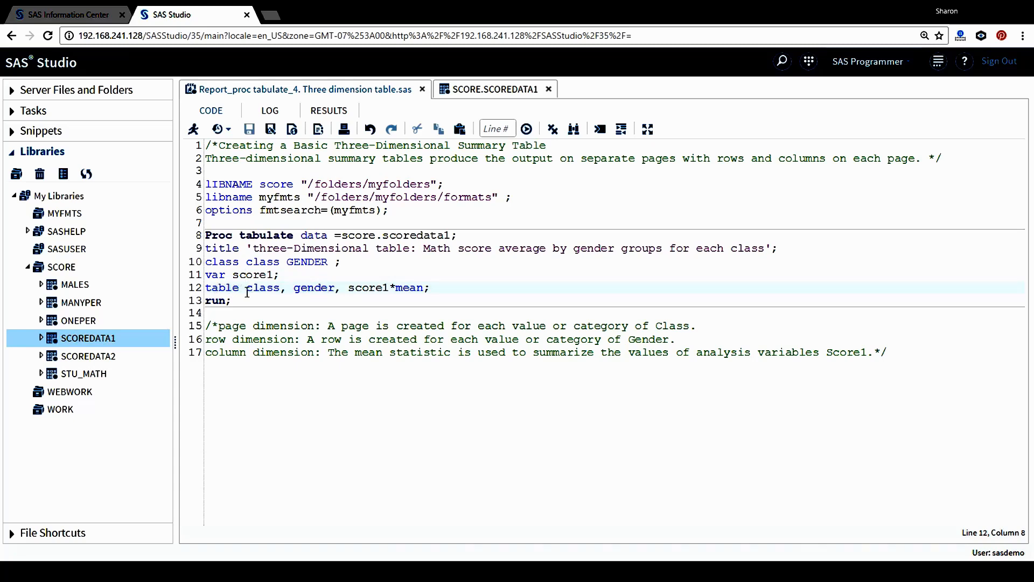
{"action": "left_click", "coordinate": [262, 288]}
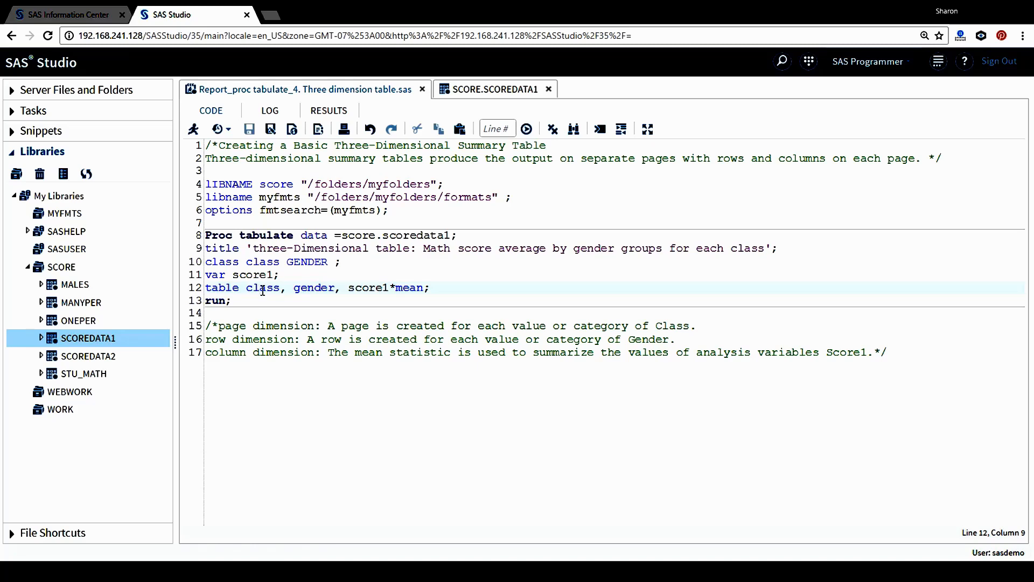
{"action": "left_click", "coordinate": [303, 288]}
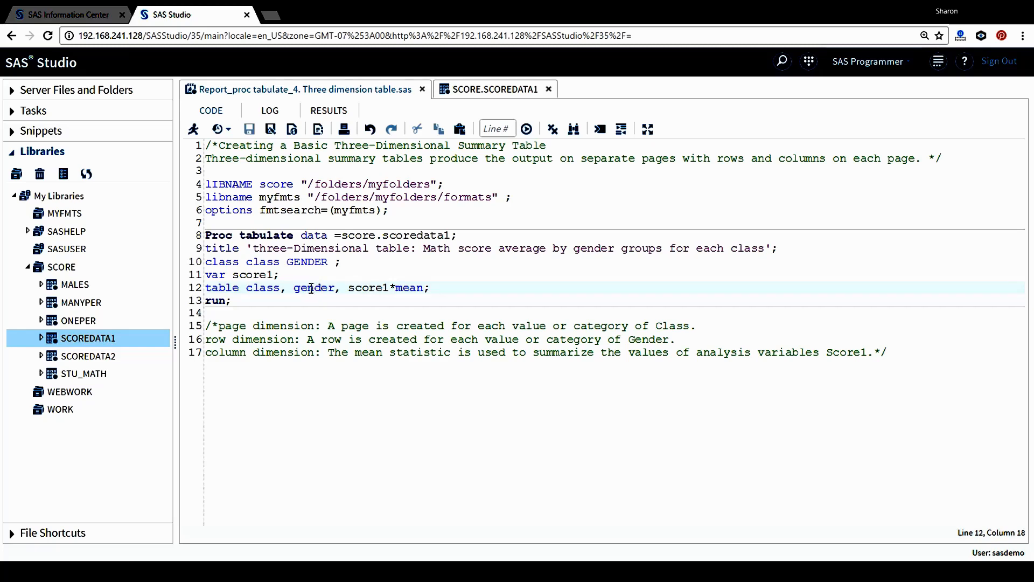
{"action": "left_click", "coordinate": [383, 287]}
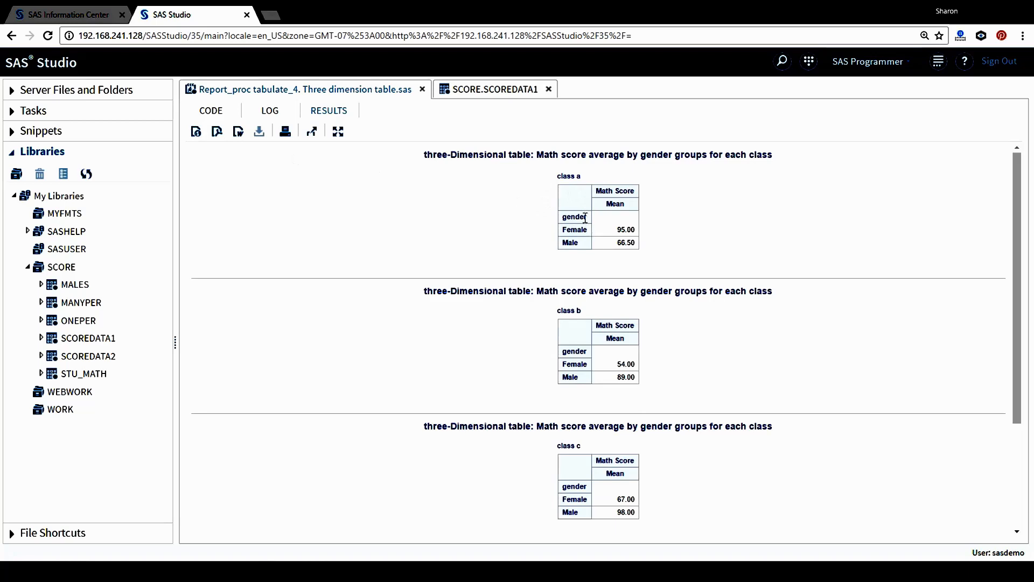
{"action": "mouse_move", "coordinate": [521, 187]}
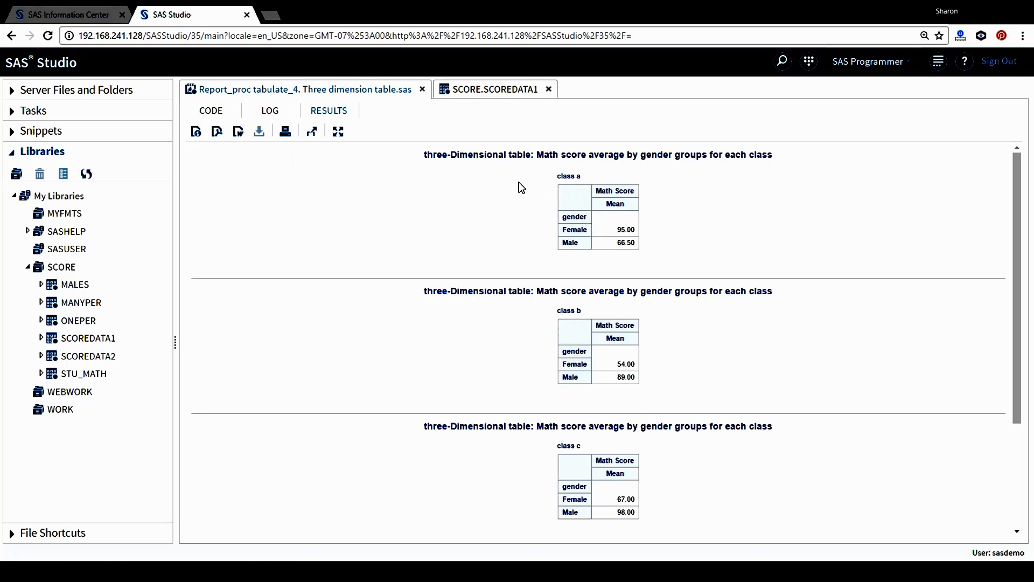
{"action": "mouse_move", "coordinate": [483, 173]}
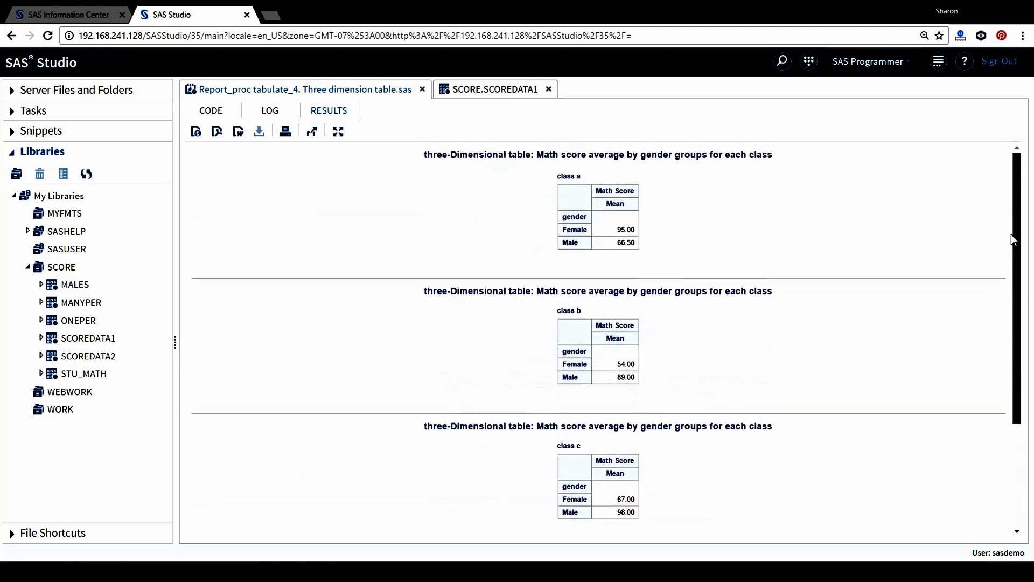
{"action": "mouse_move", "coordinate": [520, 189]}
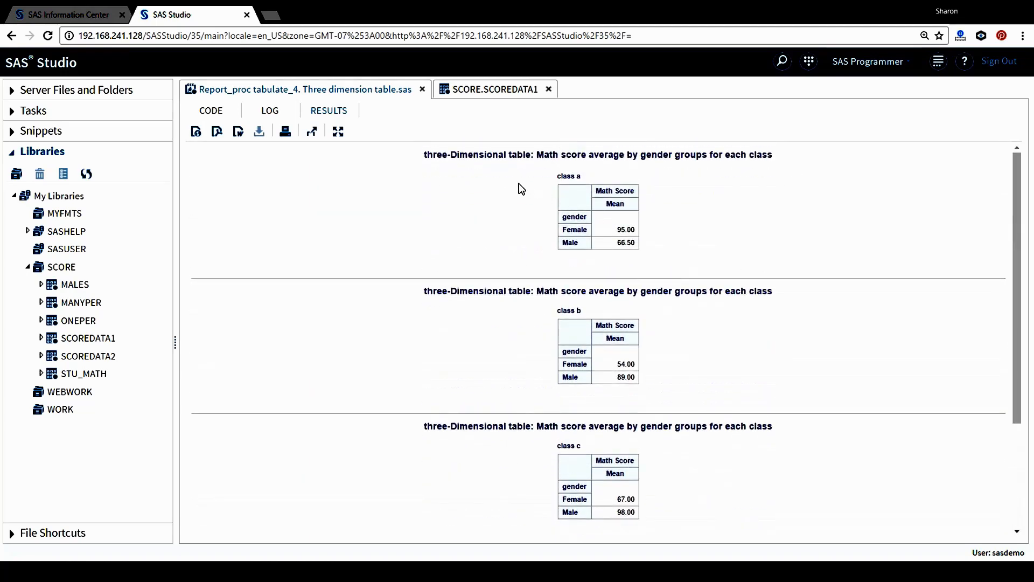
{"action": "mouse_move", "coordinate": [503, 186]}
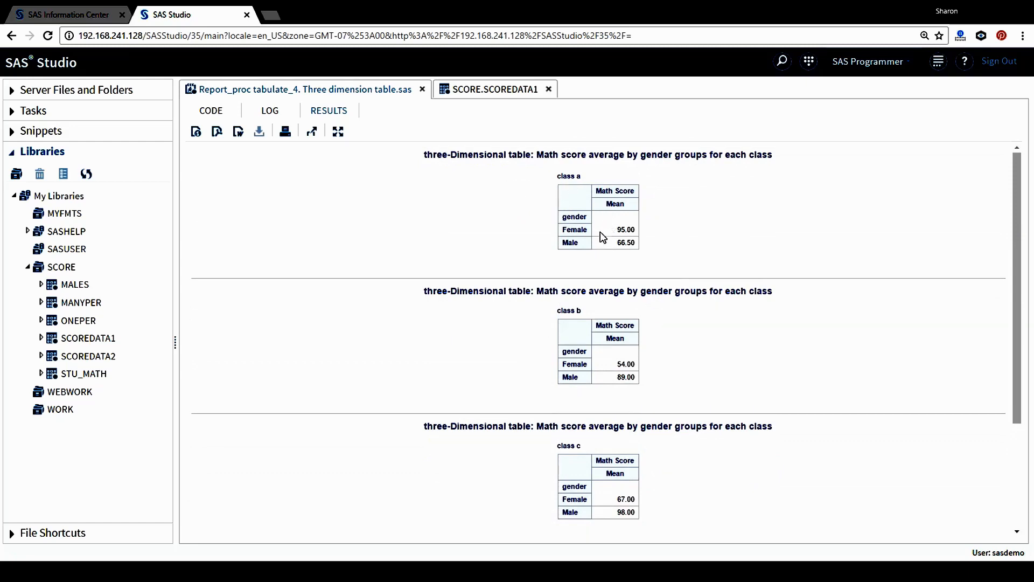
{"action": "mouse_move", "coordinate": [565, 188]}
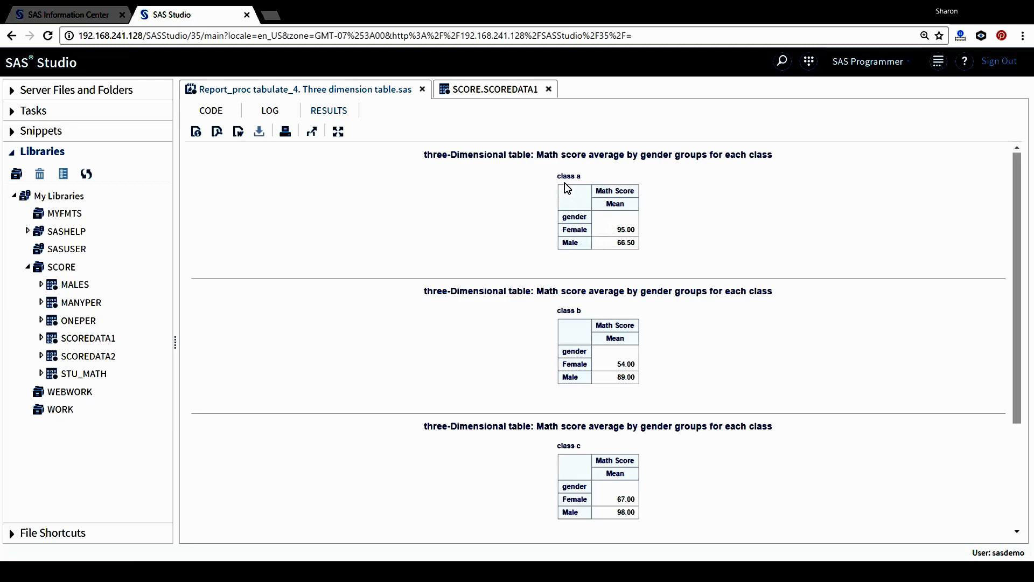
{"action": "mouse_move", "coordinate": [586, 187]}
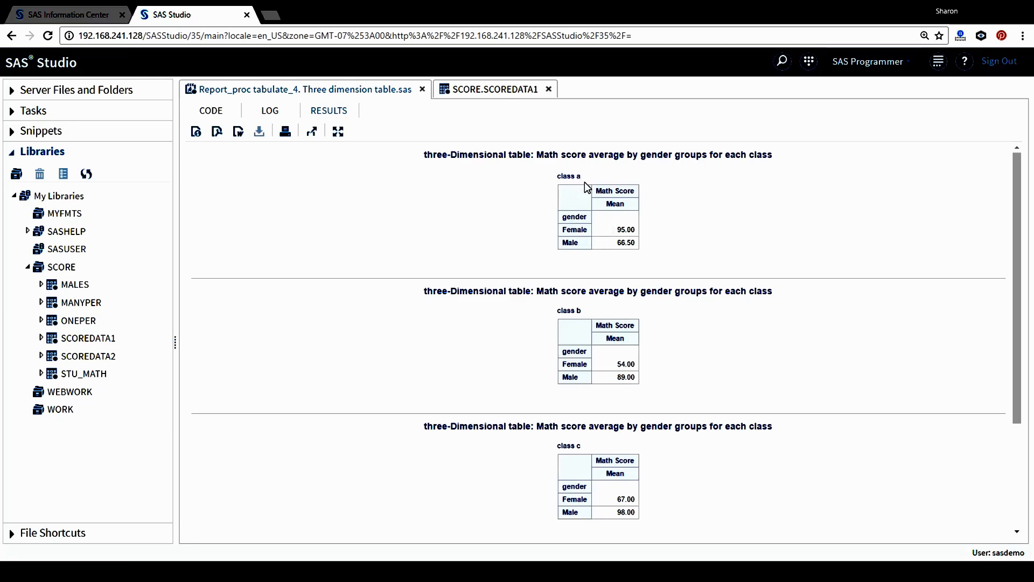
{"action": "mouse_move", "coordinate": [579, 188]}
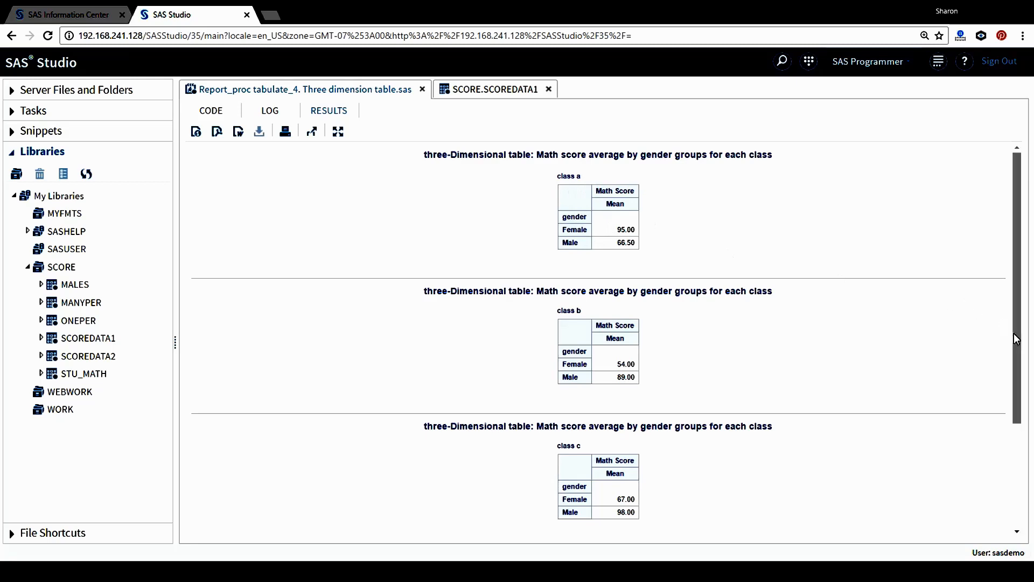
{"action": "scroll", "scroll_direction": "down", "scroll_amount": 3}
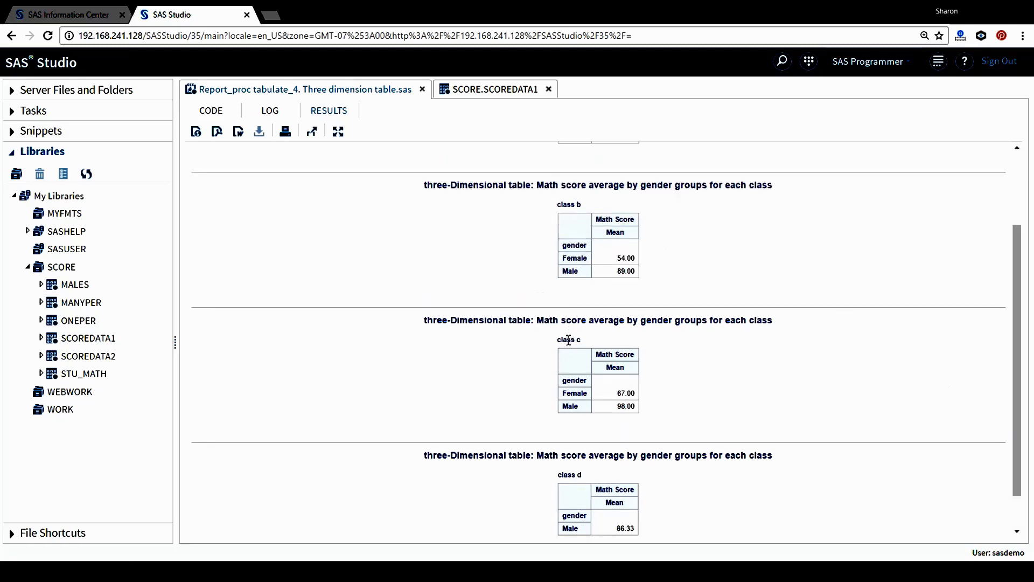
{"action": "mouse_move", "coordinate": [960, 432]}
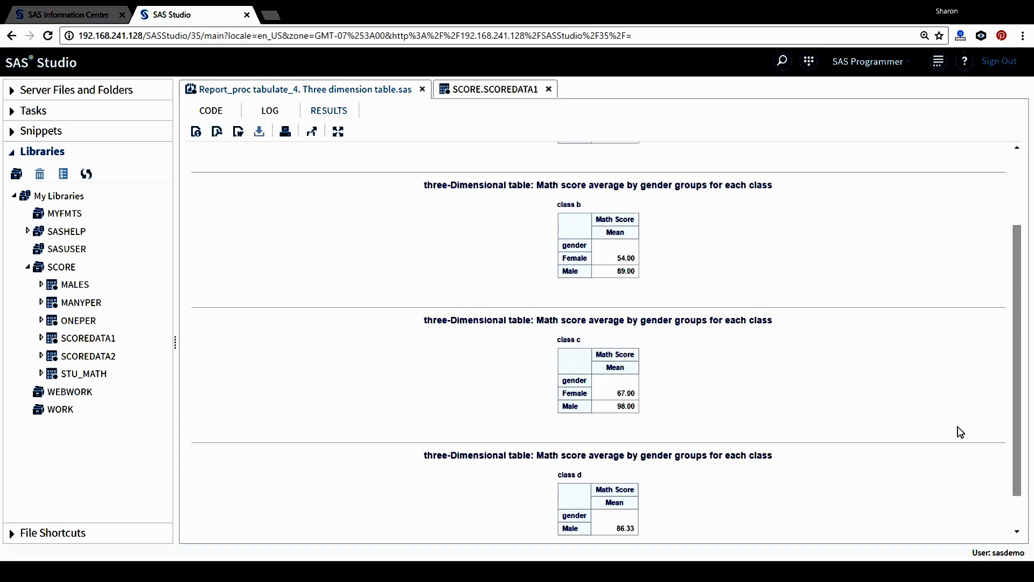
{"action": "scroll", "scroll_direction": "down", "scroll_amount": 3}
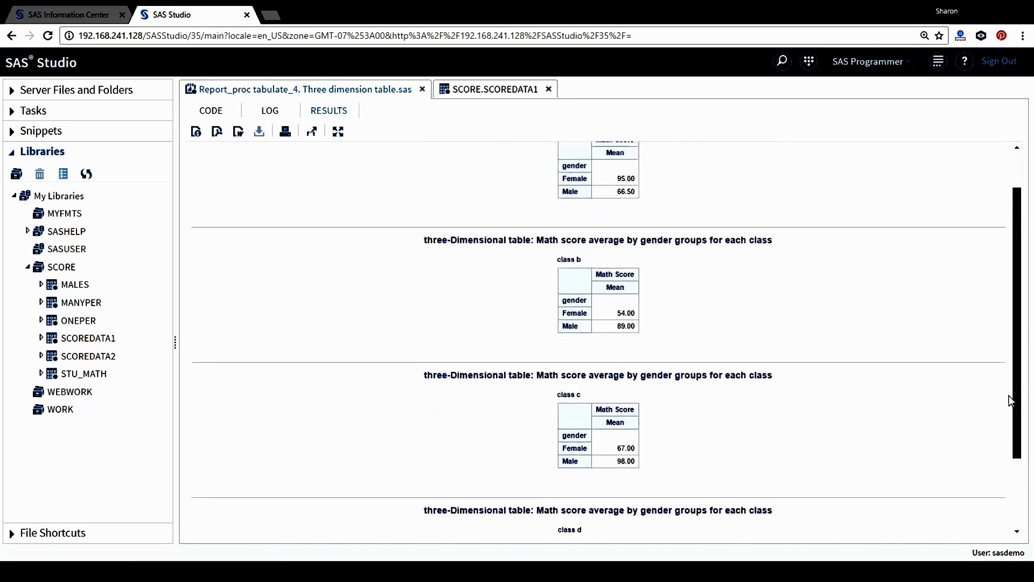
{"action": "scroll", "scroll_direction": "up", "scroll_amount": 3}
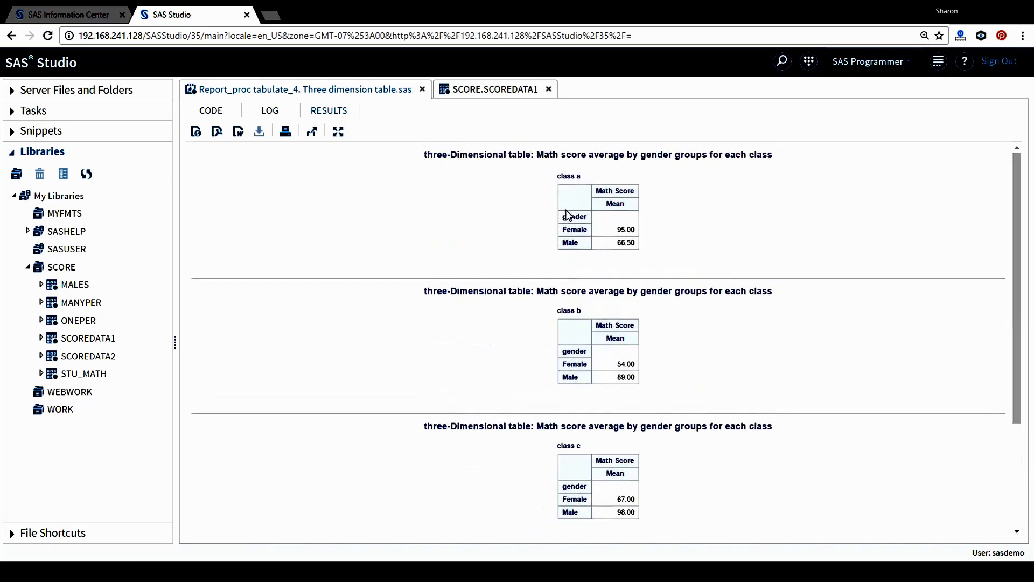
{"action": "mouse_move", "coordinate": [573, 218]}
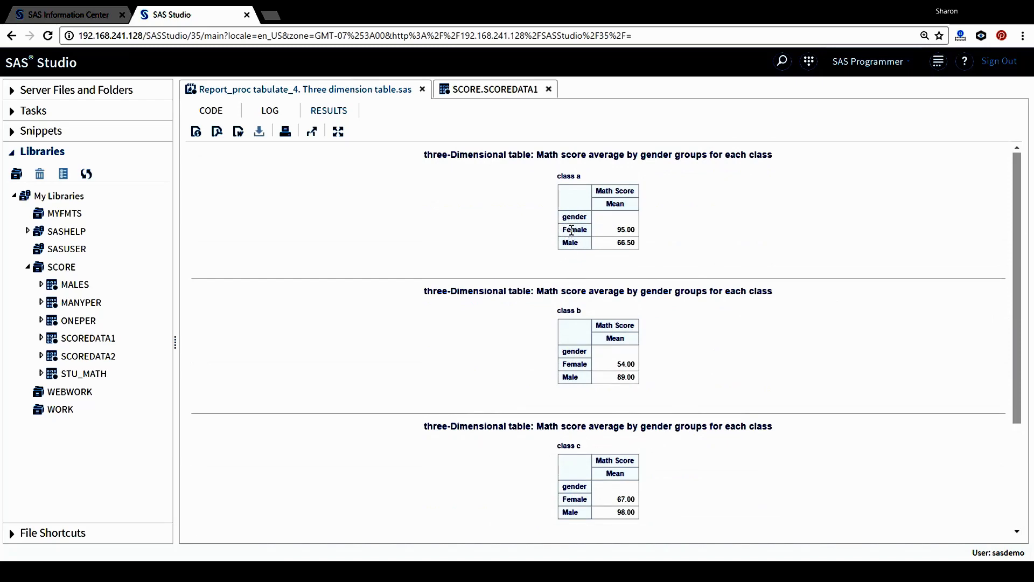
{"action": "mouse_move", "coordinate": [586, 241]}
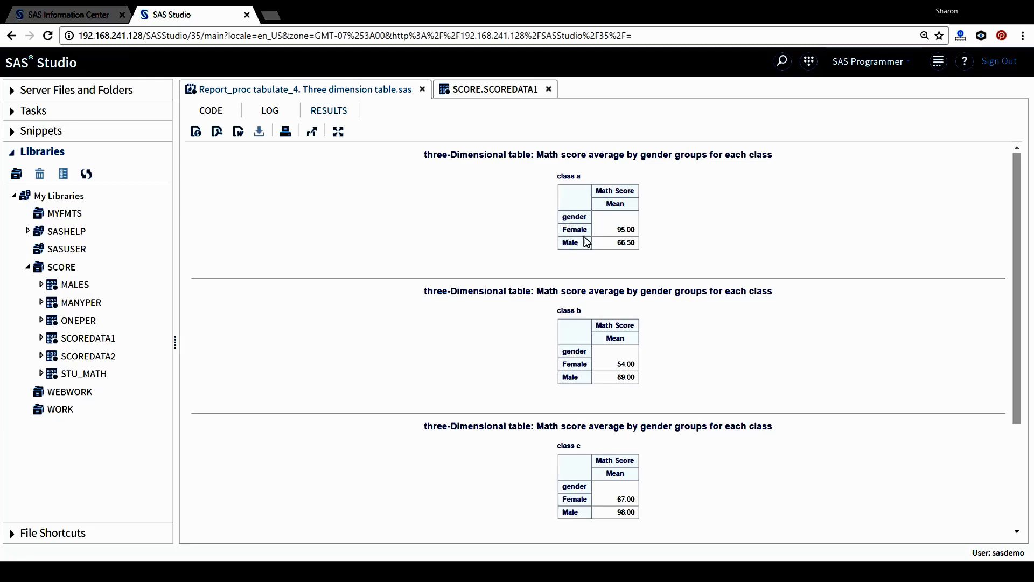
{"action": "mouse_move", "coordinate": [617, 191]}
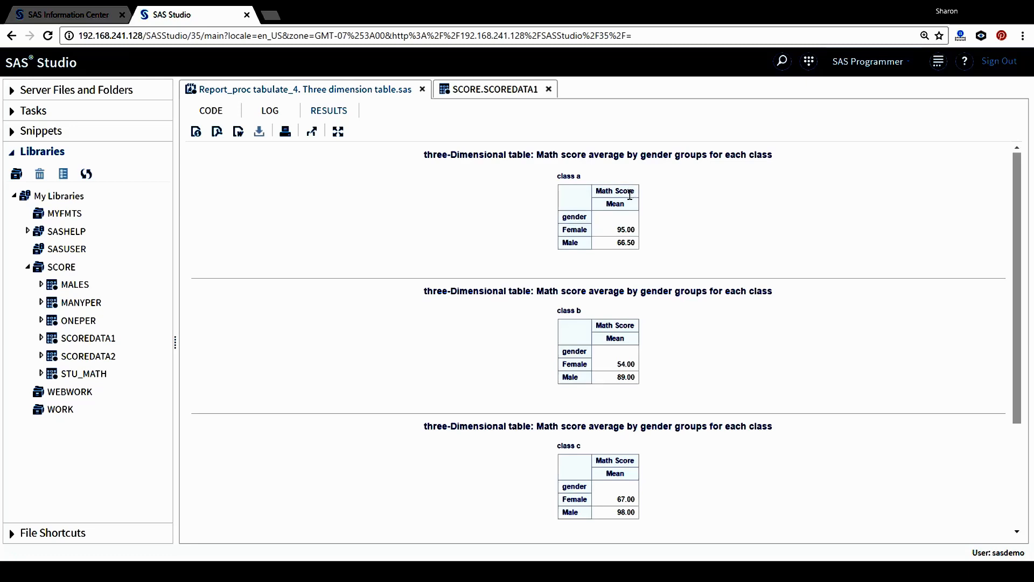
{"action": "mouse_move", "coordinate": [608, 203]}
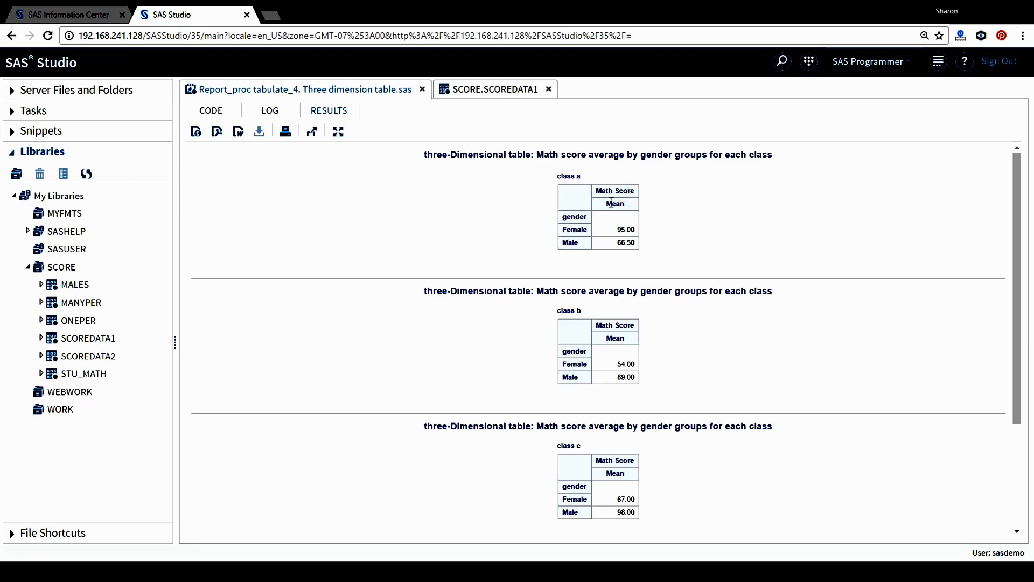
{"action": "mouse_move", "coordinate": [614, 192]}
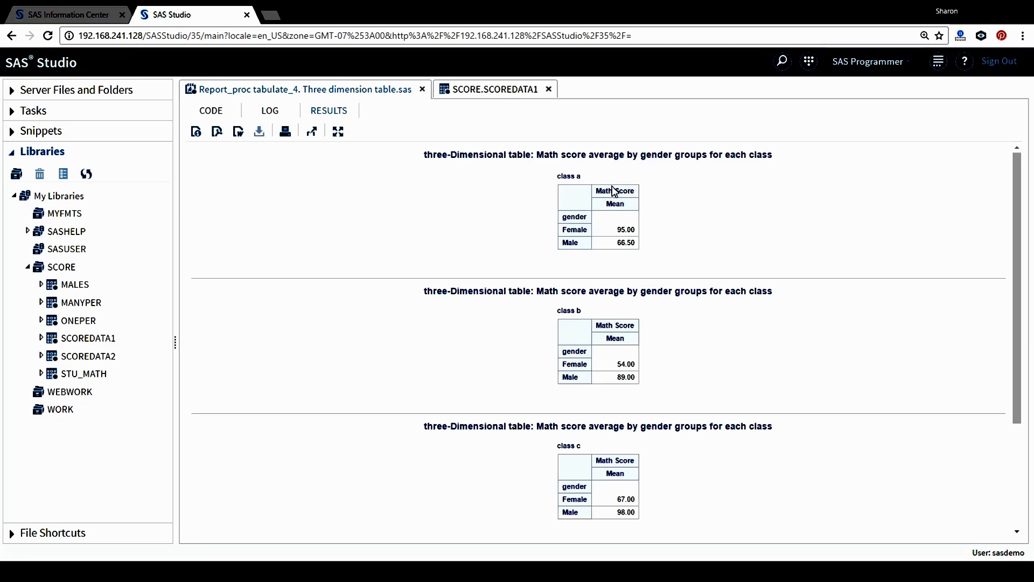
{"action": "mouse_move", "coordinate": [615, 204]}
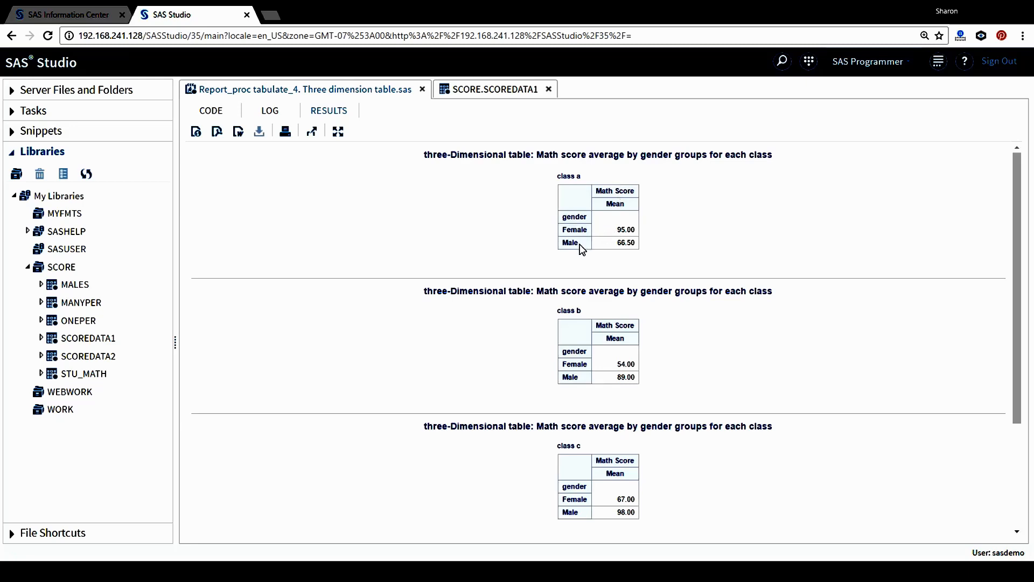
{"action": "mouse_move", "coordinate": [607, 259]}
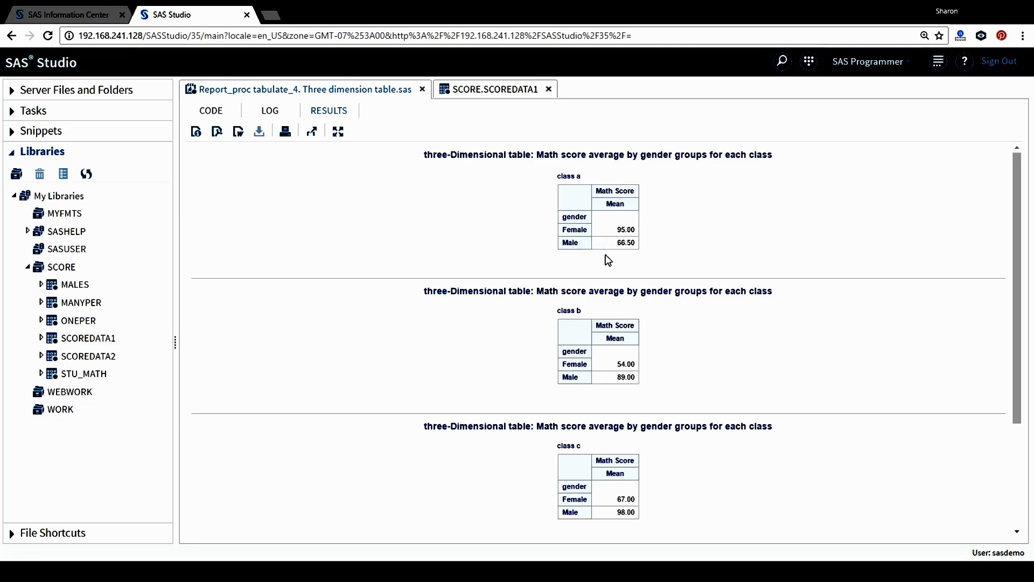
Step: Scroll through the per-class mean score tables and return to the PROC TABULATE code
{"action": "scroll", "scroll_direction": "down", "scroll_amount": 3}
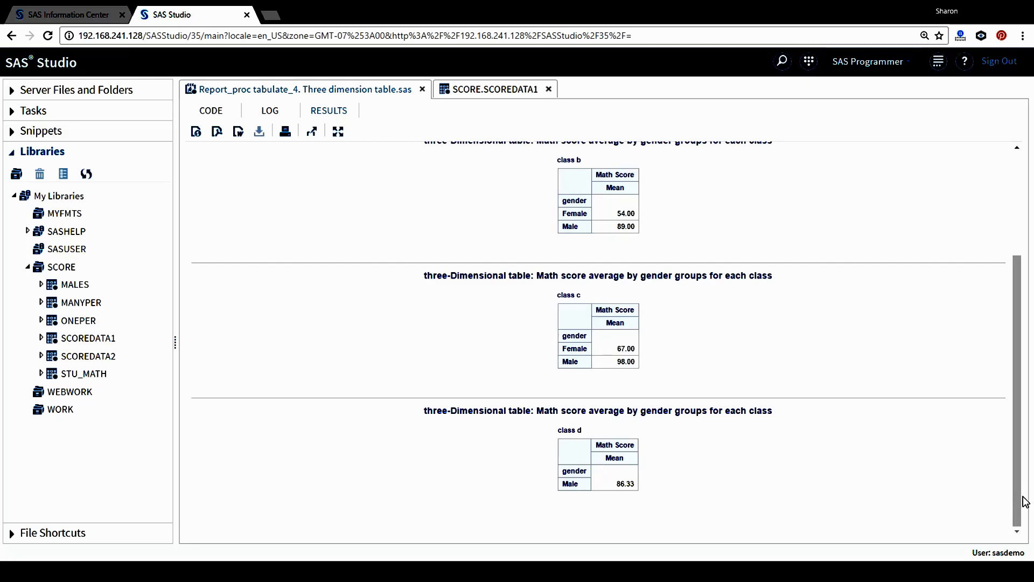
{"action": "scroll", "scroll_direction": "up", "scroll_amount": 3}
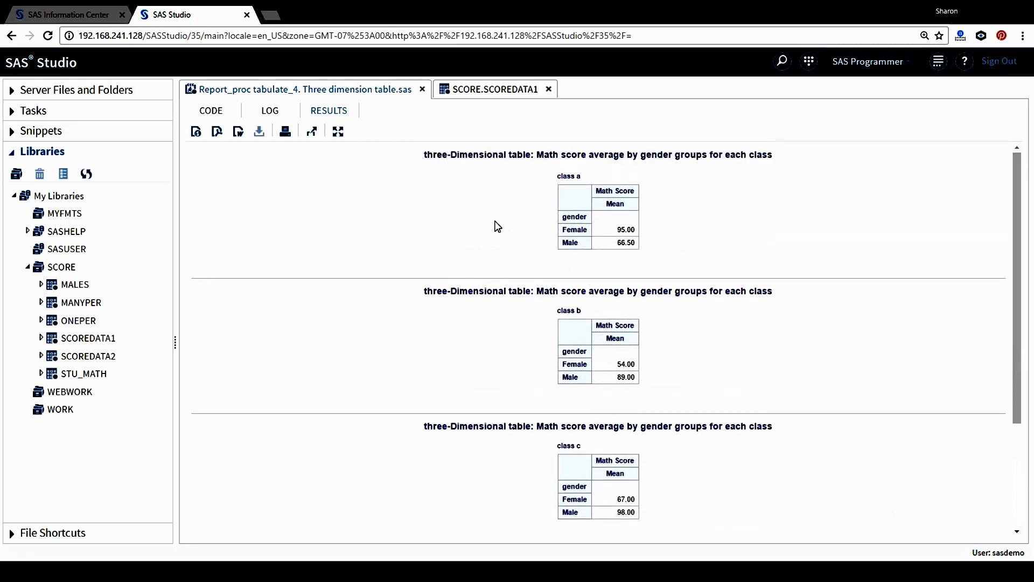
{"action": "mouse_move", "coordinate": [423, 214]}
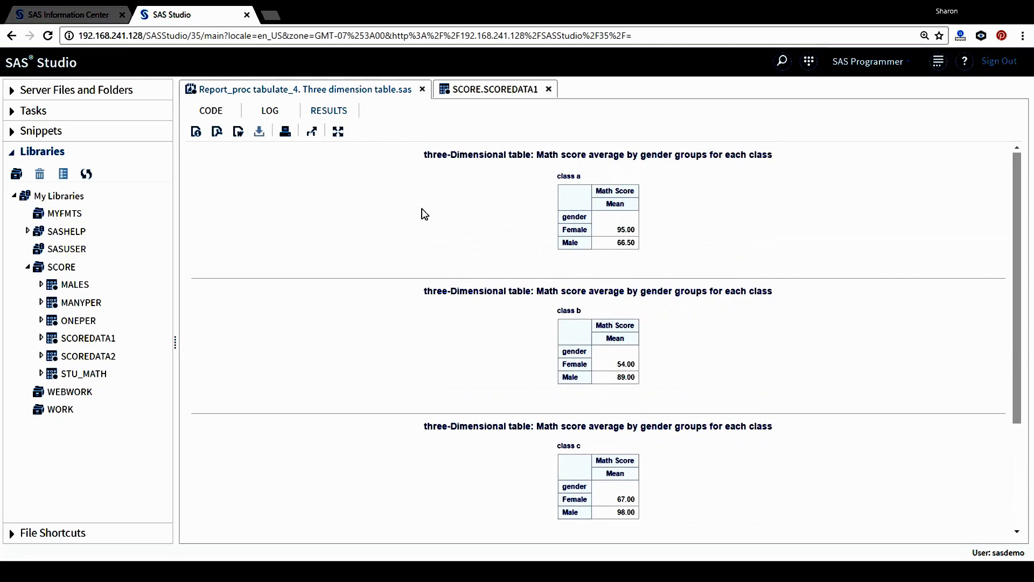
{"action": "left_click", "coordinate": [211, 110]}
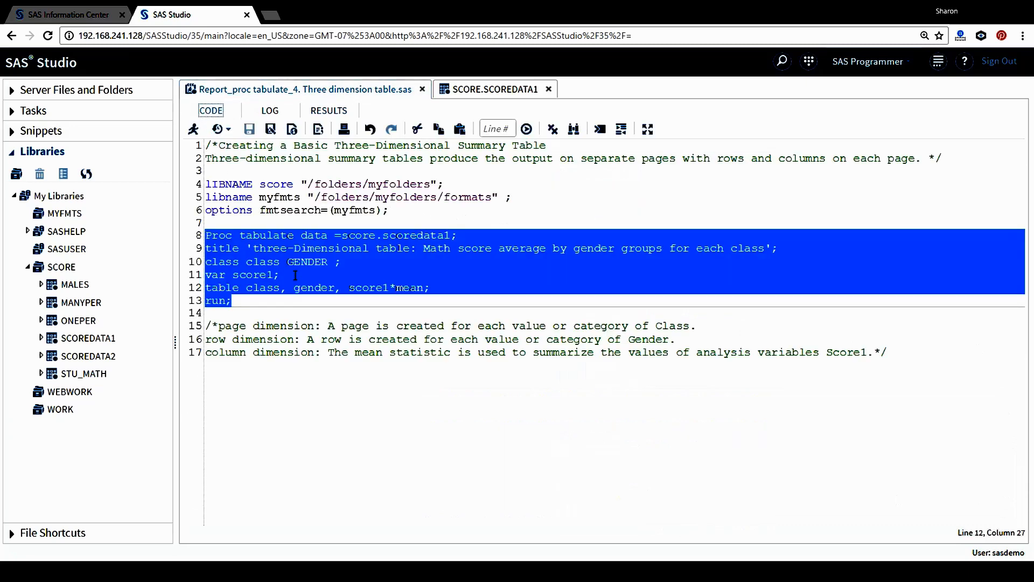